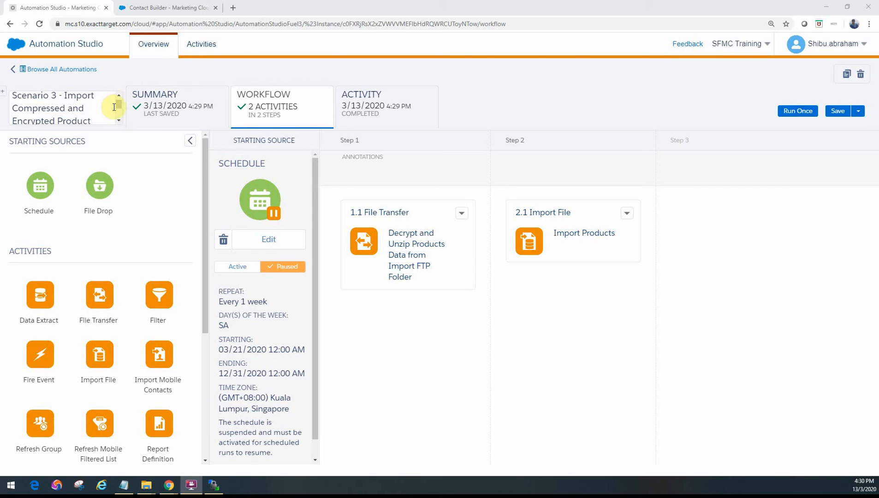
{"action": "mouse_move", "coordinate": [137, 76]}
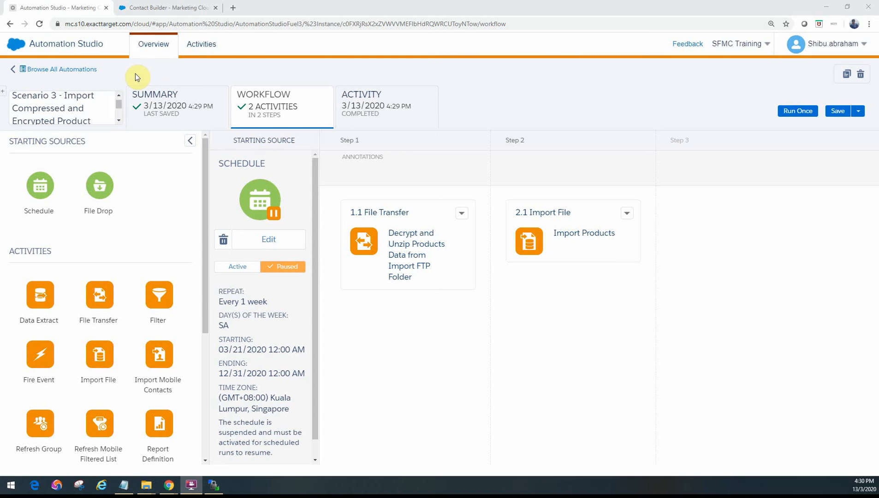
{"action": "mouse_move", "coordinate": [278, 188]}
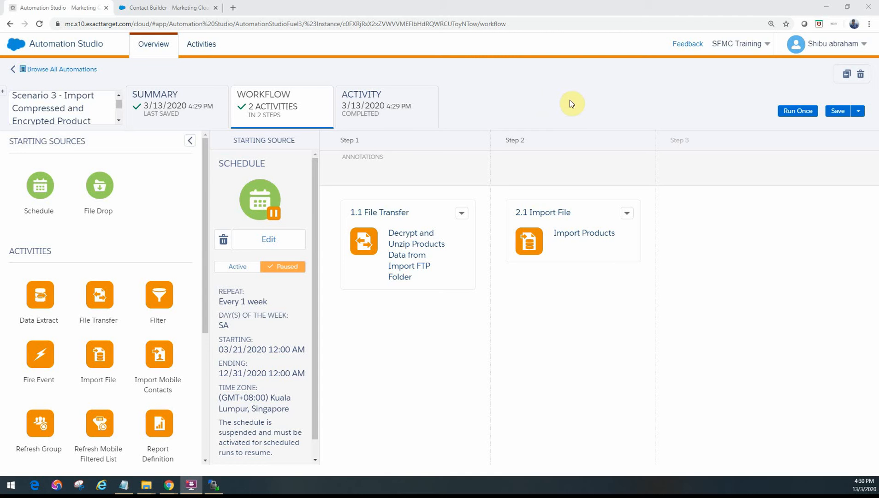
{"action": "mouse_move", "coordinate": [259, 172]}
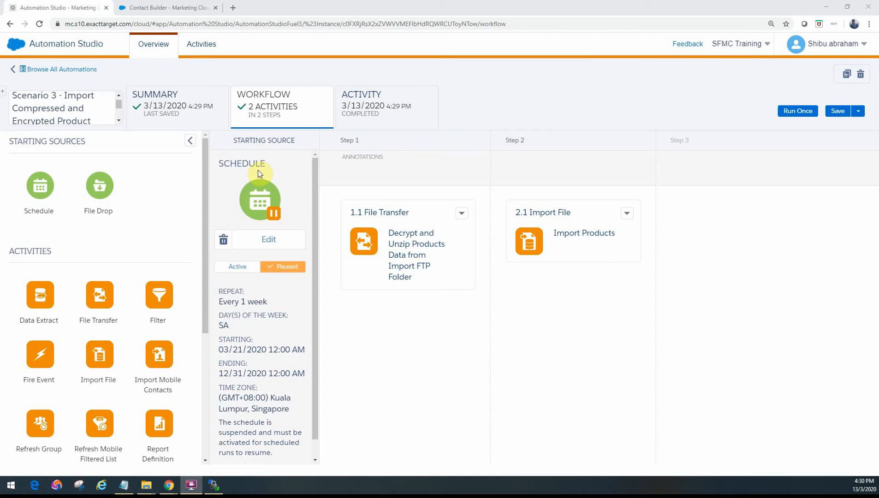
{"action": "mouse_move", "coordinate": [797, 133]}
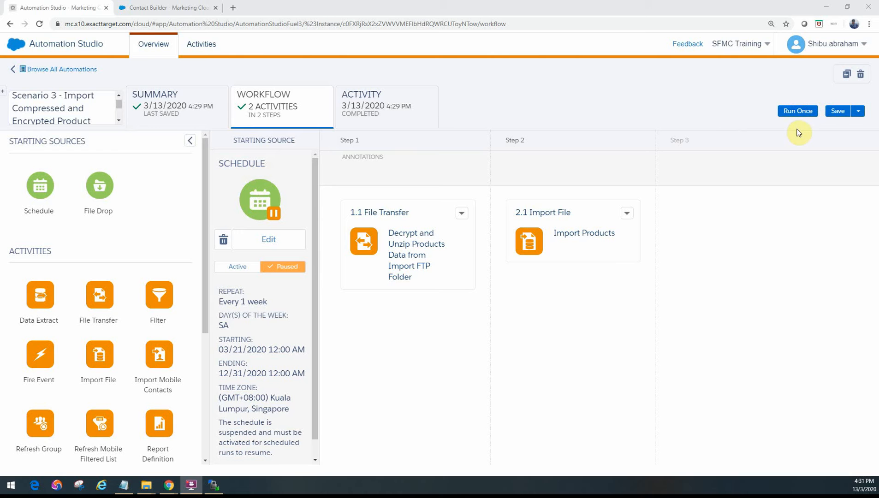
{"action": "mouse_move", "coordinate": [184, 212]}
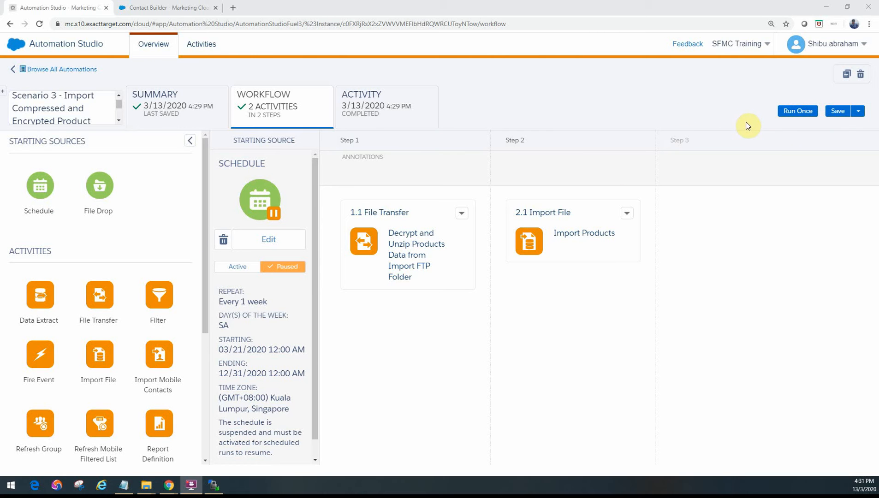
{"action": "mouse_move", "coordinate": [634, 111]}
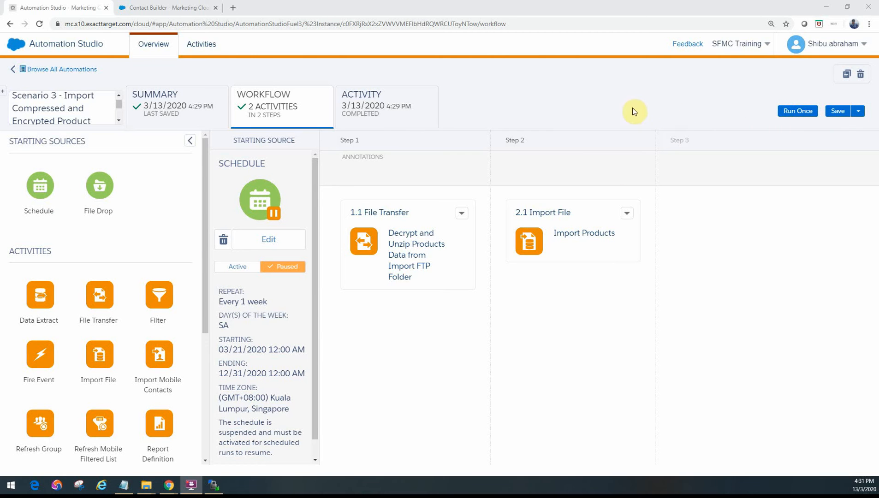
{"action": "mouse_move", "coordinate": [594, 123]}
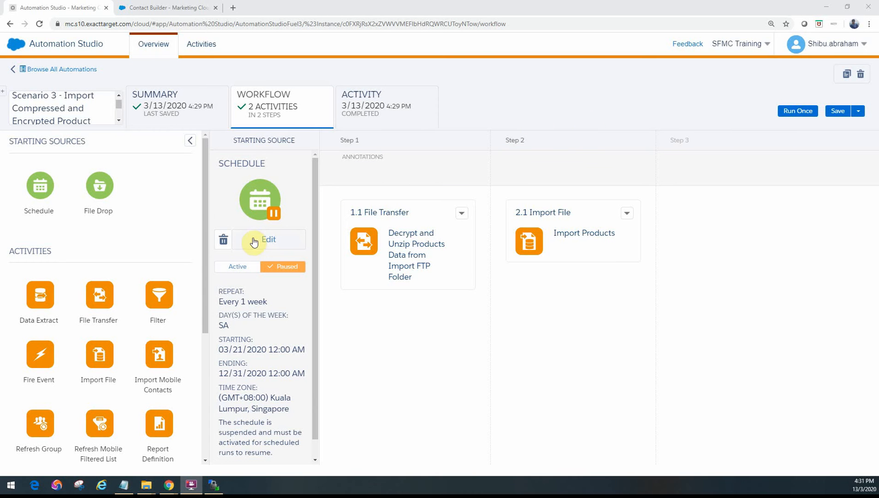
Review the automation's schedule settings and the 1.1 File Transfer activity's settings without changes.
{"action": "left_click", "coordinate": [264, 240]}
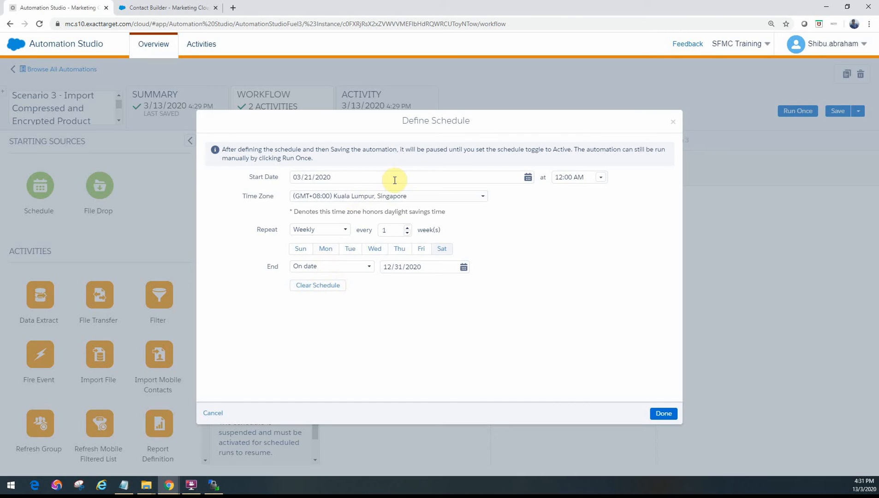
{"action": "mouse_move", "coordinate": [386, 174]}
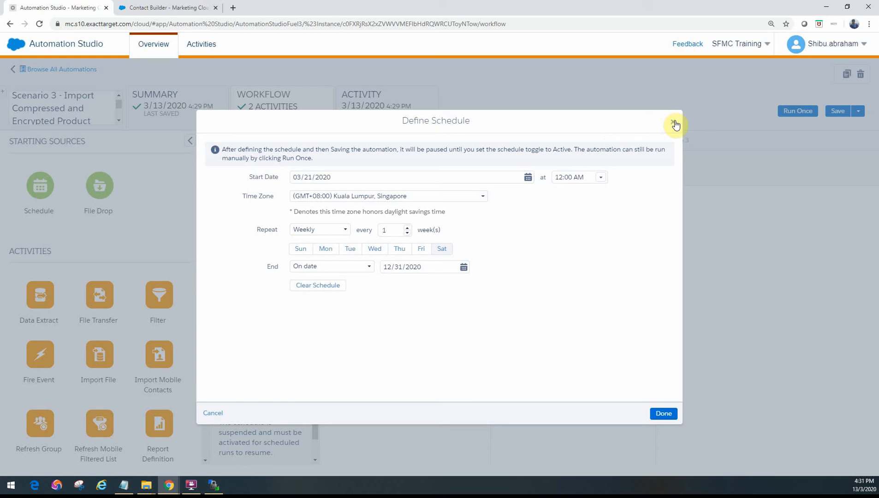
{"action": "left_click", "coordinate": [675, 124]}
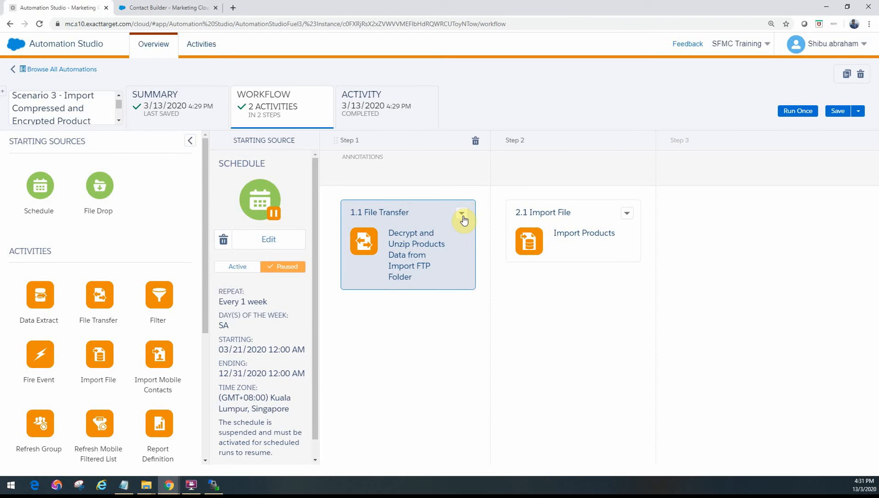
{"action": "left_click", "coordinate": [462, 212]}
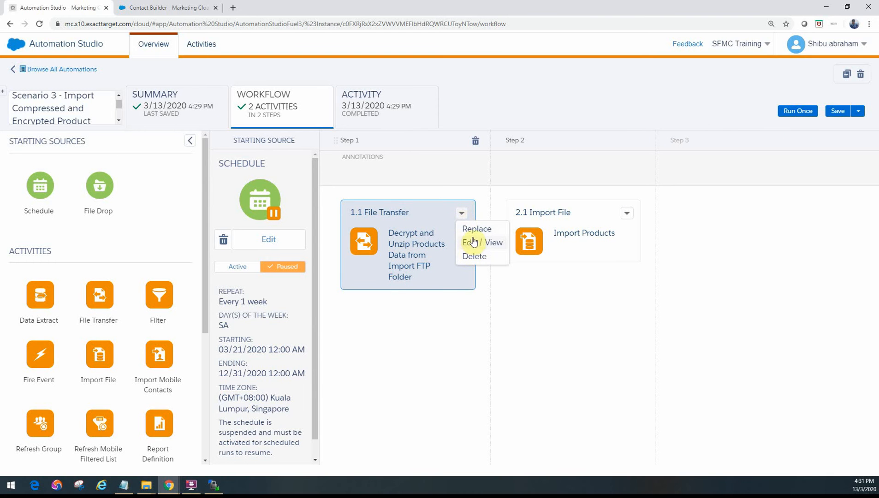
{"action": "left_click", "coordinate": [481, 243]}
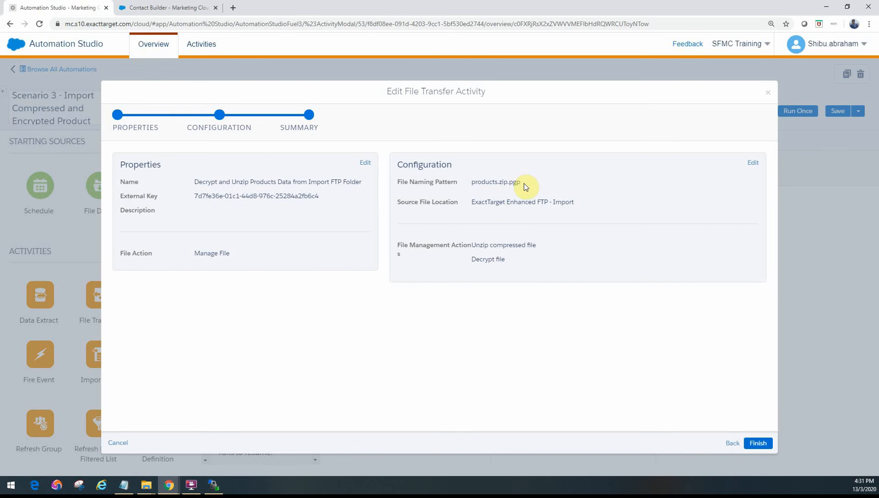
{"action": "mouse_move", "coordinate": [500, 184]}
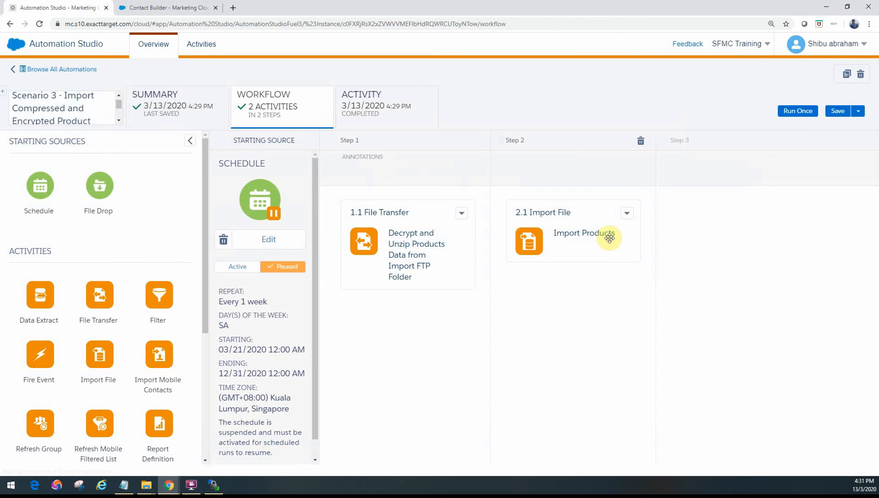
Review the 2.1 Import Products import definition, cancel it, and switch to Contact Builder.
{"action": "left_click", "coordinate": [571, 230]}
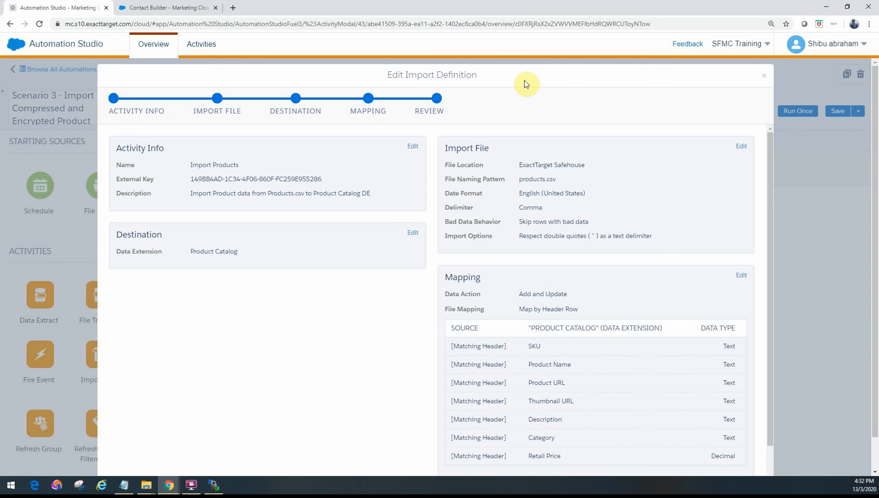
{"action": "mouse_move", "coordinate": [534, 178]}
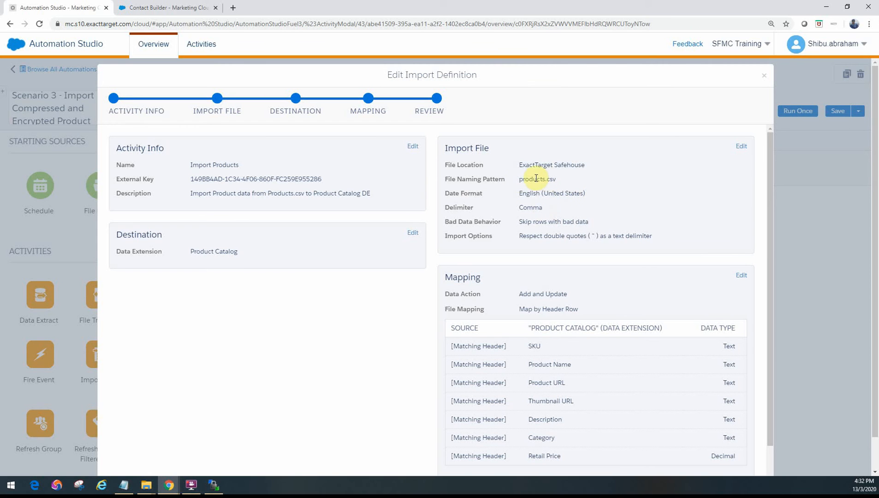
{"action": "mouse_move", "coordinate": [557, 260]}
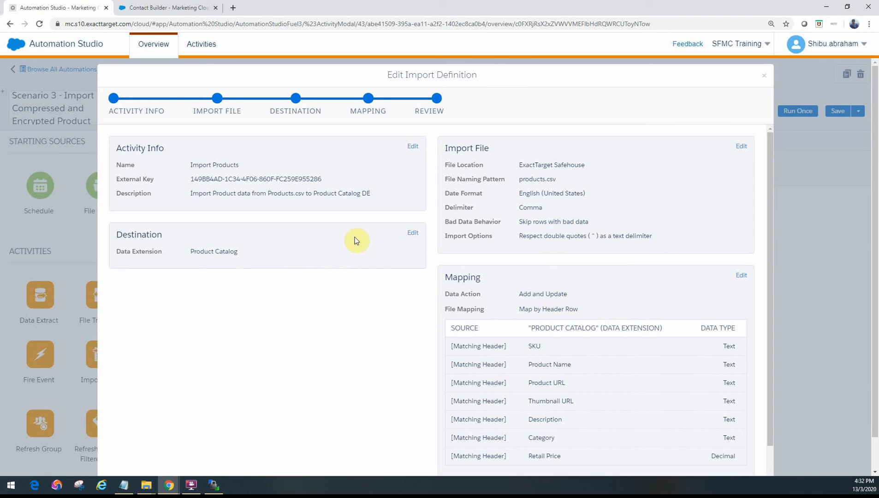
{"action": "left_click", "coordinate": [763, 75]}
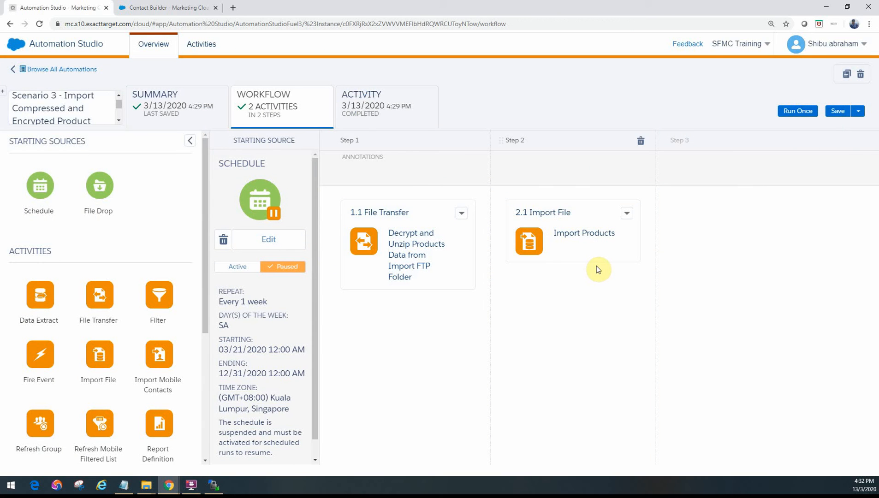
{"action": "left_click", "coordinate": [165, 8]}
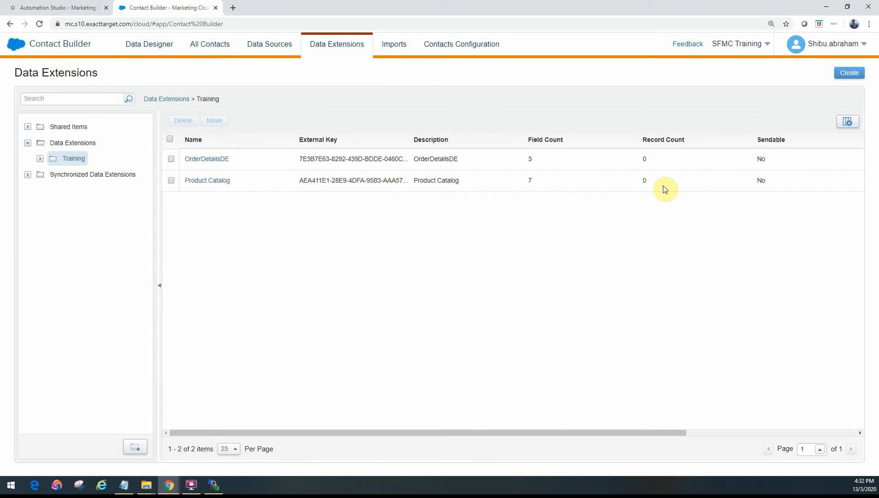
{"action": "mouse_move", "coordinate": [644, 186]}
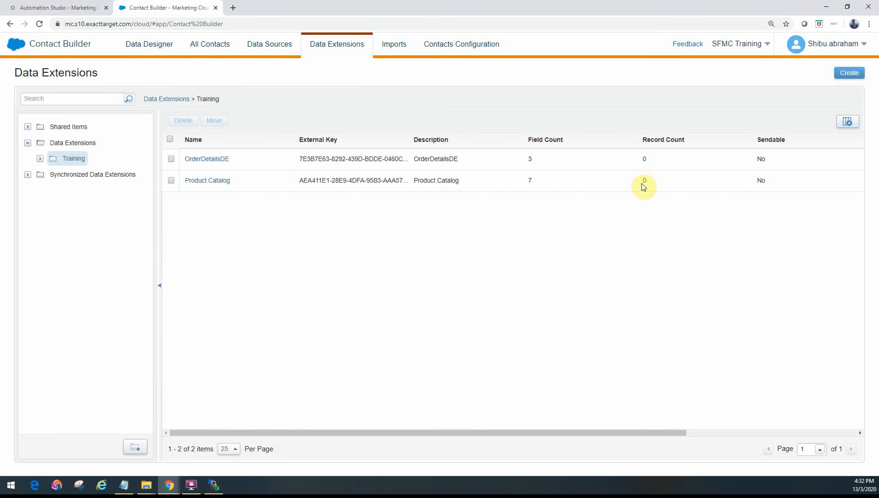
Return to Automation Studio and view the automation's run history of past runs.
{"action": "left_click", "coordinate": [56, 8]}
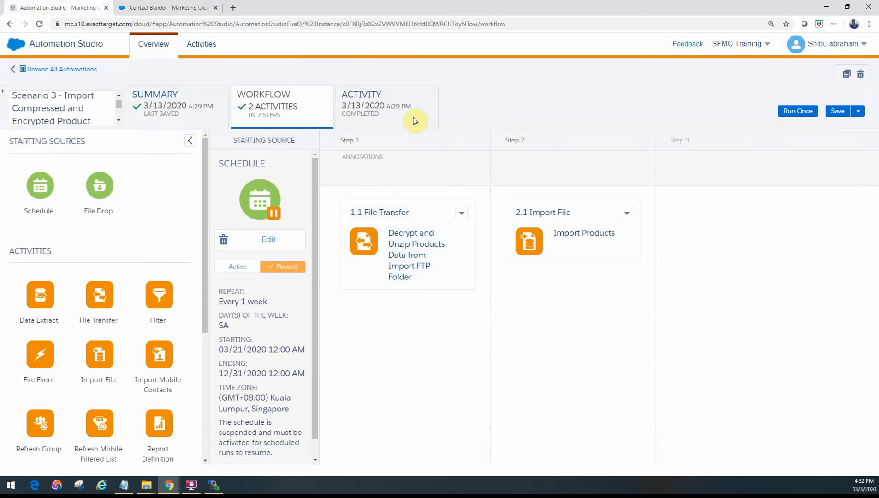
{"action": "left_click", "coordinate": [386, 107]}
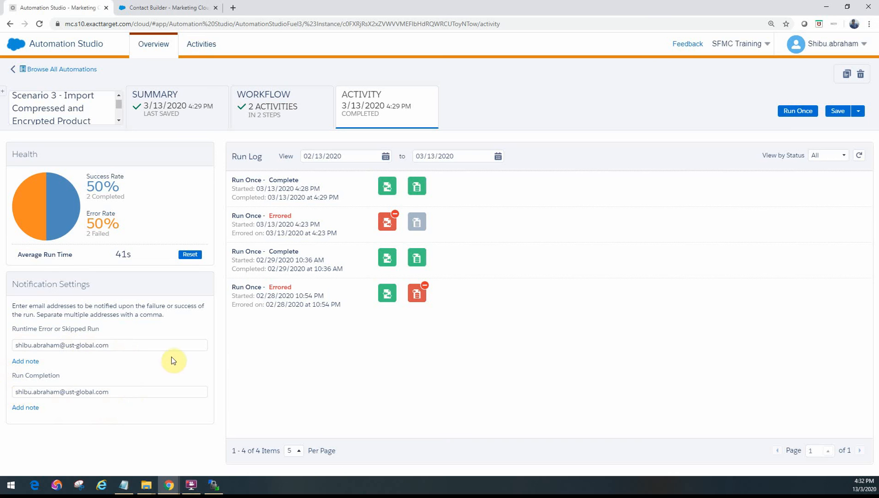
{"action": "mouse_move", "coordinate": [797, 111]}
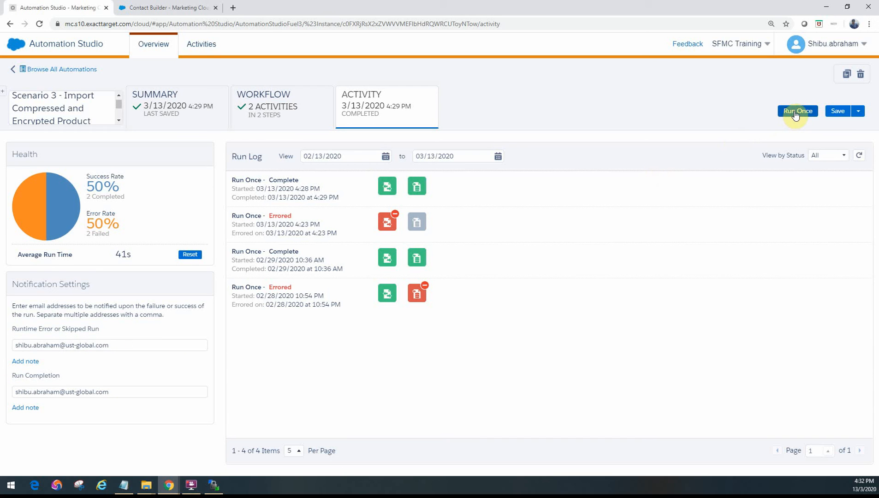
Request a one-time Run Once of the automation.
{"action": "left_click", "coordinate": [264, 107]}
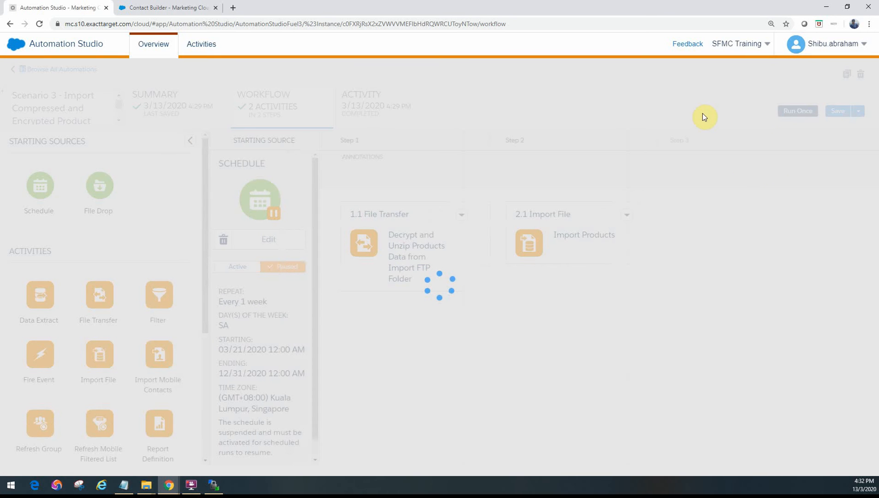
Select the 1.1 File Transfer and 2.1 Import File activities and proceed to the run-once confirmation.
{"action": "left_click", "coordinate": [797, 111]}
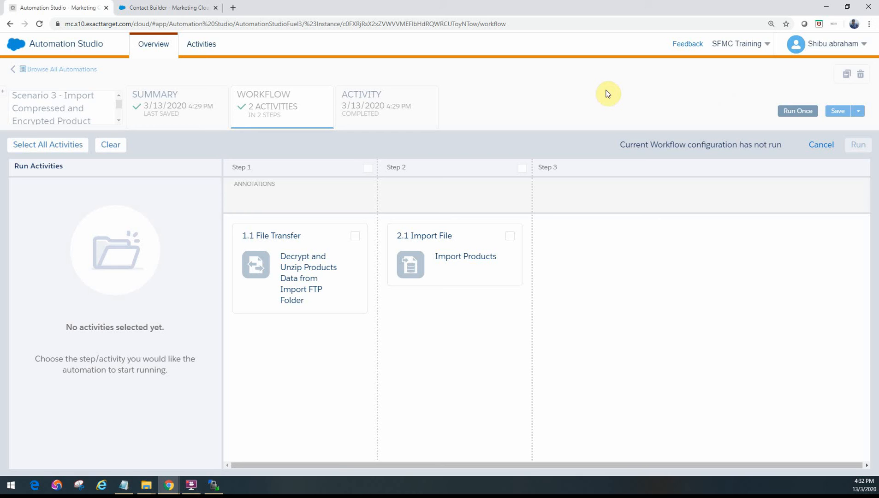
{"action": "mouse_move", "coordinate": [760, 114]}
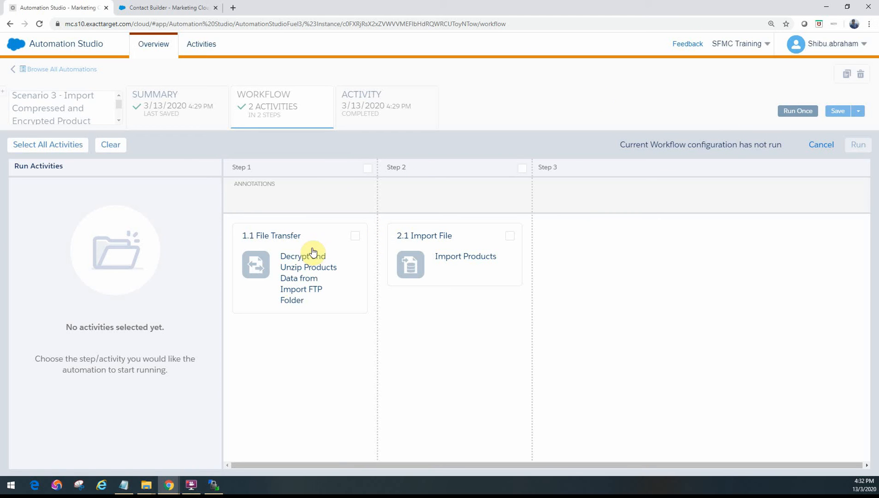
{"action": "mouse_move", "coordinate": [708, 275]}
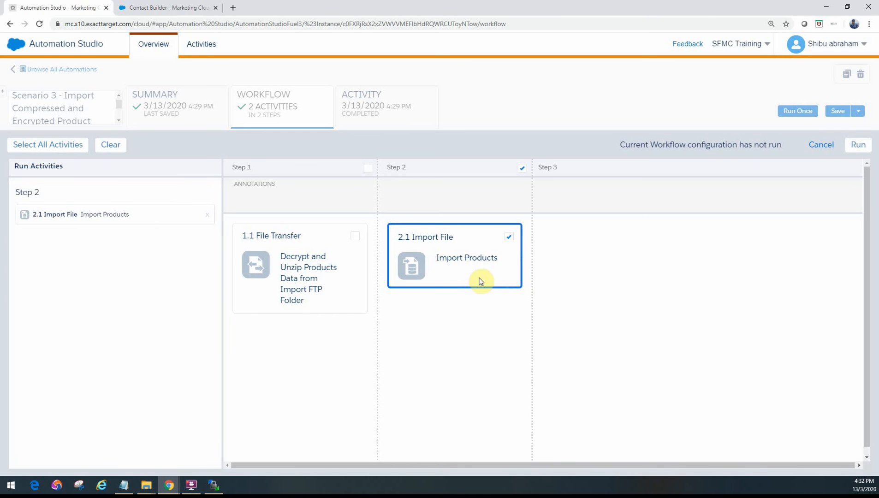
{"action": "mouse_move", "coordinate": [426, 257]}
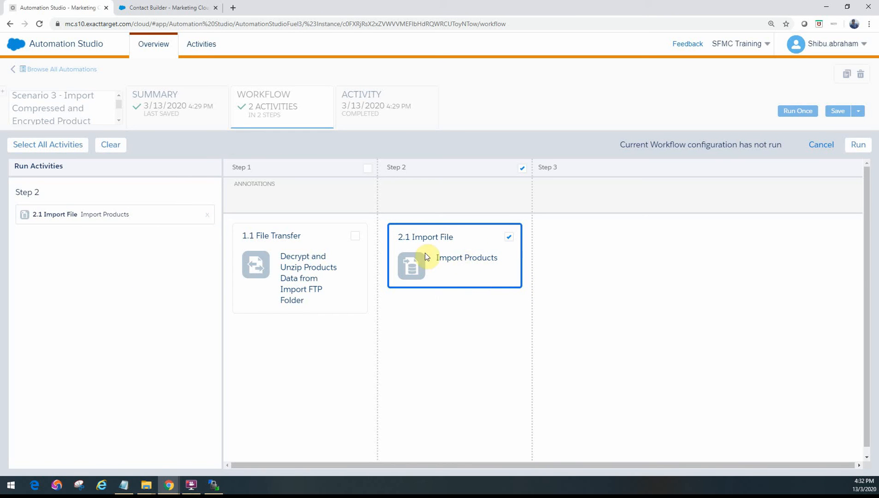
{"action": "mouse_move", "coordinate": [404, 248]}
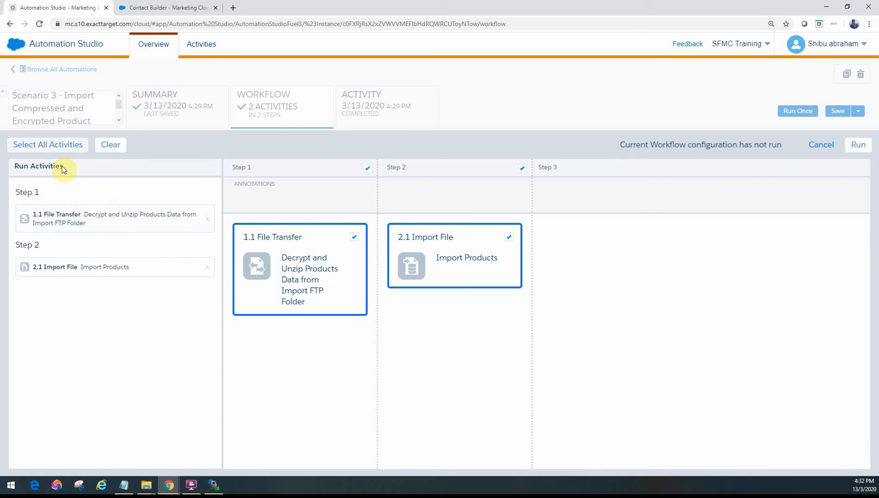
{"action": "left_click", "coordinate": [797, 111]}
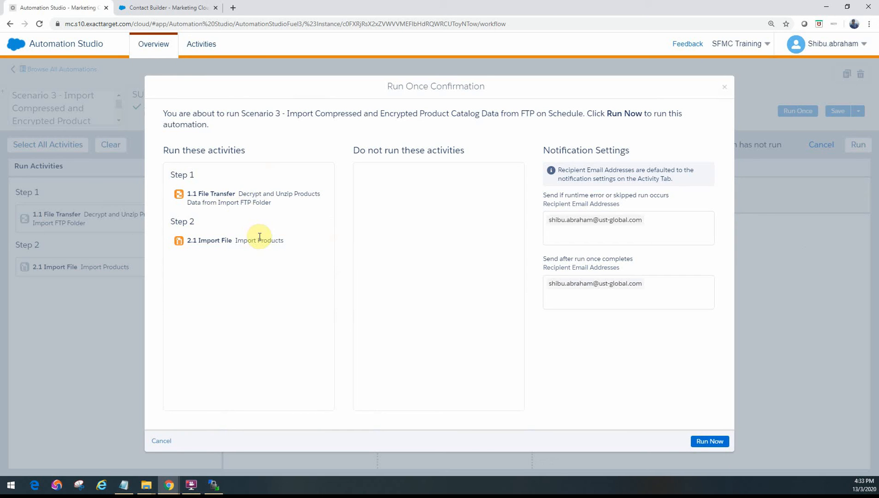
{"action": "mouse_move", "coordinate": [335, 214]}
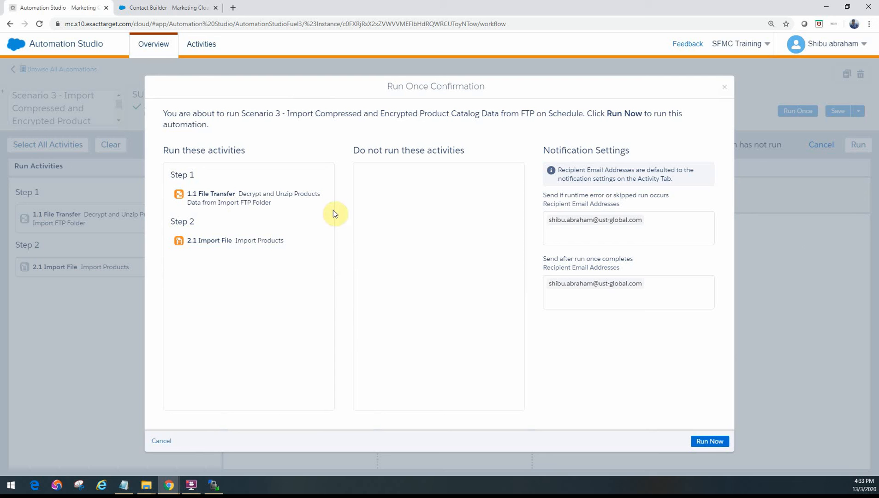
{"action": "mouse_move", "coordinate": [271, 260]}
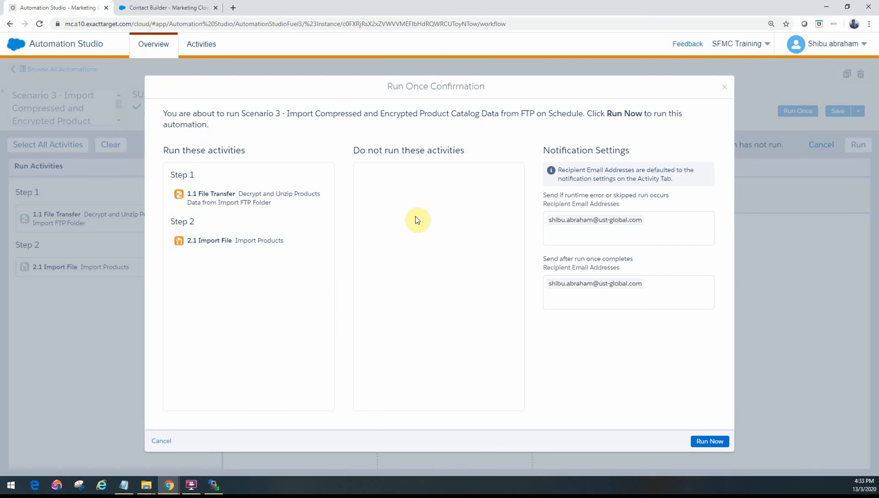
{"action": "mouse_move", "coordinate": [412, 270]}
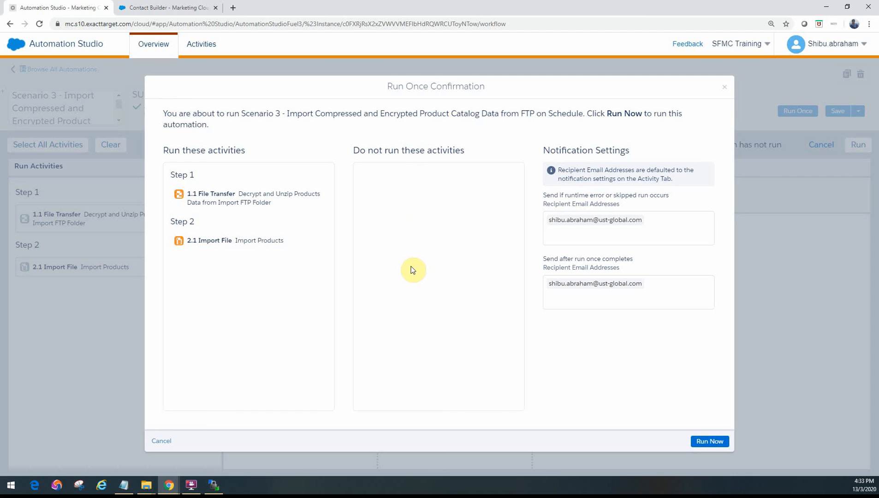
{"action": "mouse_move", "coordinate": [255, 191]}
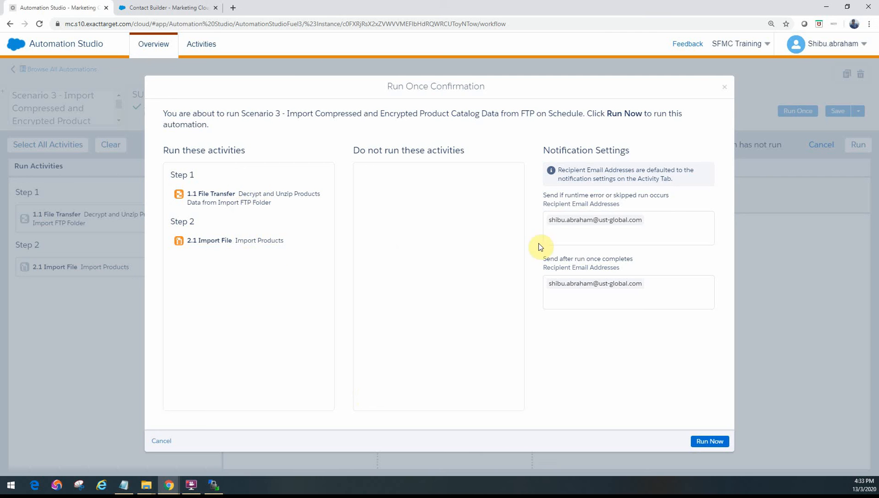
{"action": "mouse_move", "coordinate": [598, 232]}
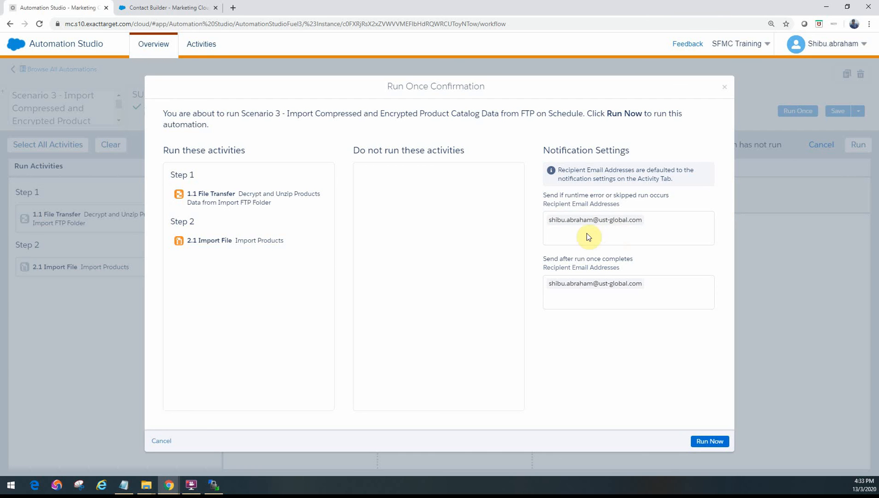
{"action": "mouse_move", "coordinate": [622, 231]}
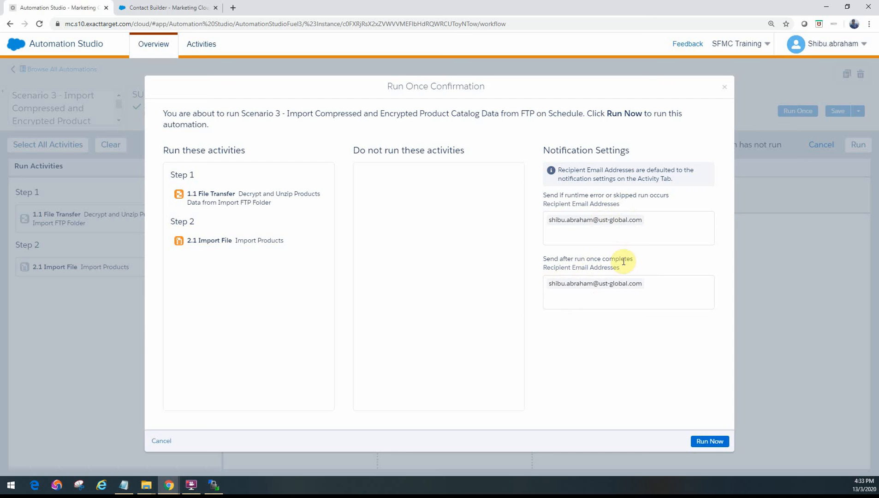
Confirm Run Now so both activities execute in the one-time run.
{"action": "left_click", "coordinate": [161, 442]}
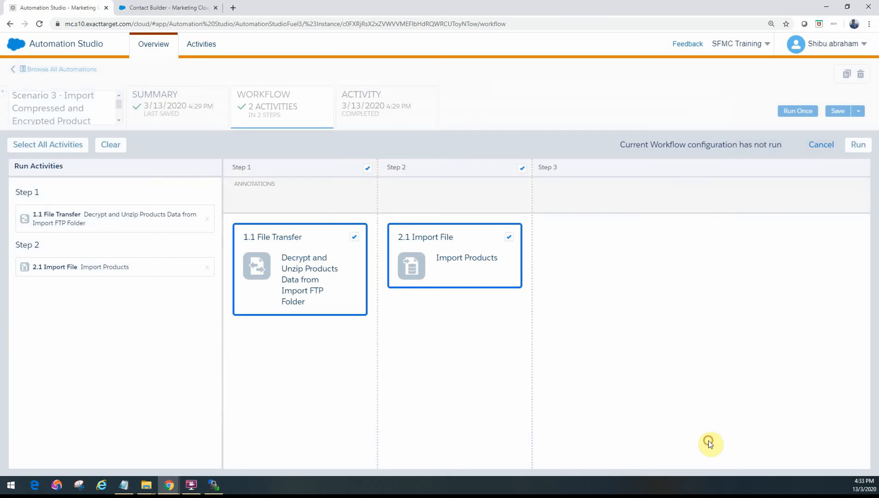
{"action": "mouse_move", "coordinate": [768, 270]}
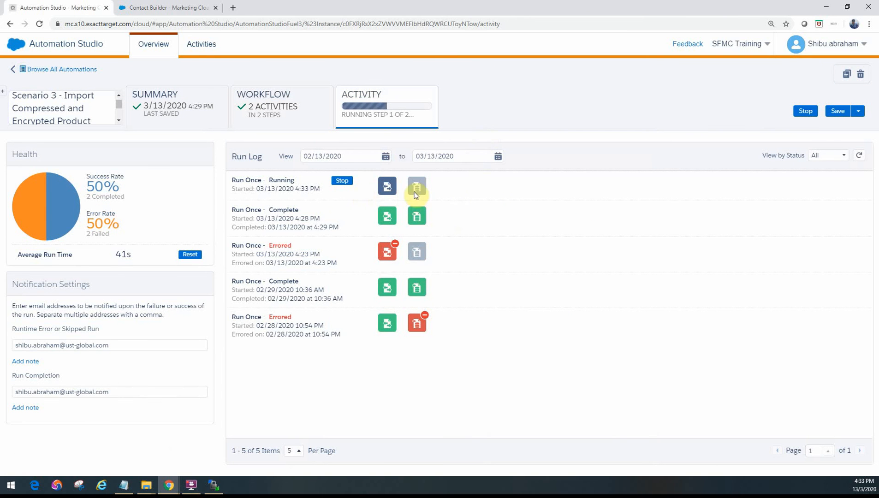
{"action": "mouse_move", "coordinate": [469, 187]}
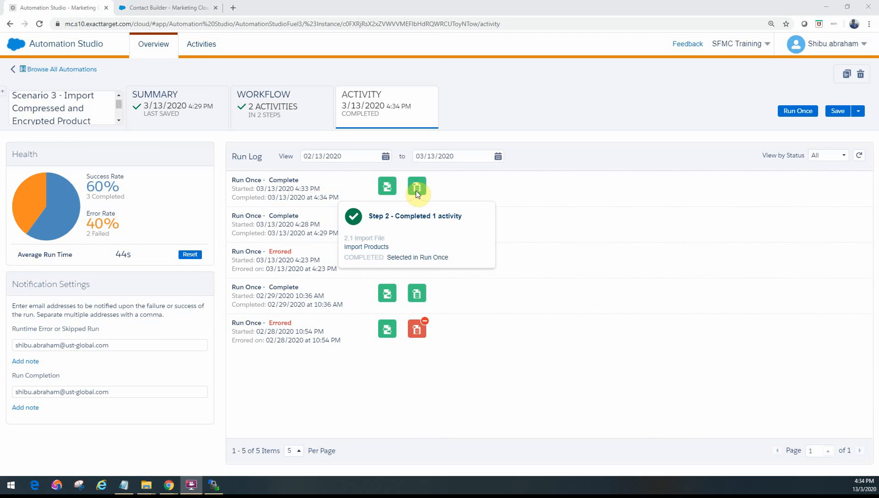
Reload the Training folder in Contact Builder to check Product Catalog's record count, then return to Automation Studio.
{"action": "left_click", "coordinate": [167, 8]}
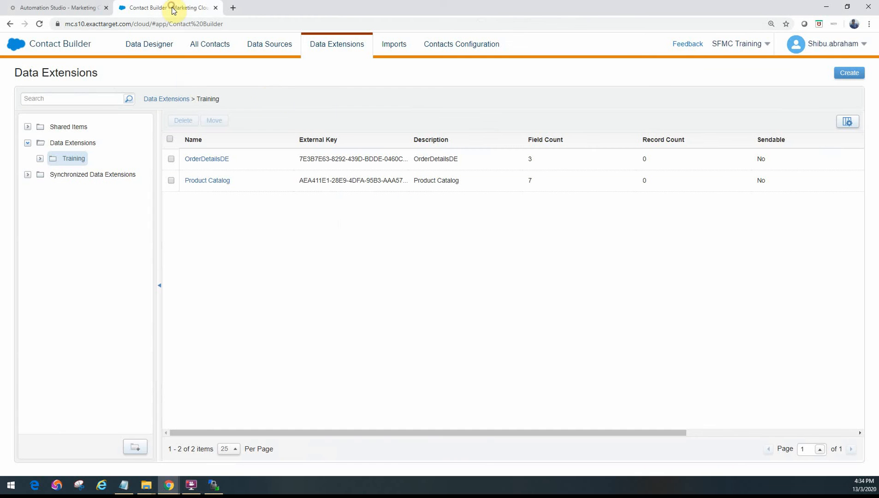
{"action": "mouse_move", "coordinate": [636, 158]}
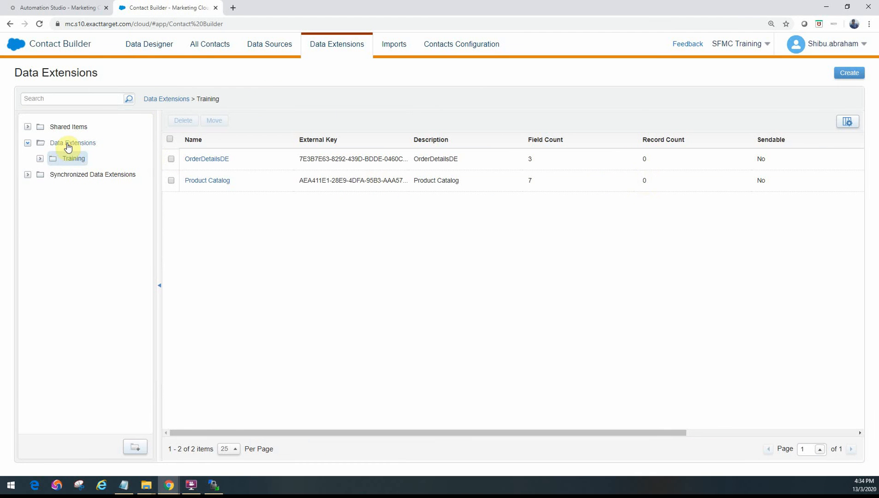
{"action": "left_click", "coordinate": [71, 158]}
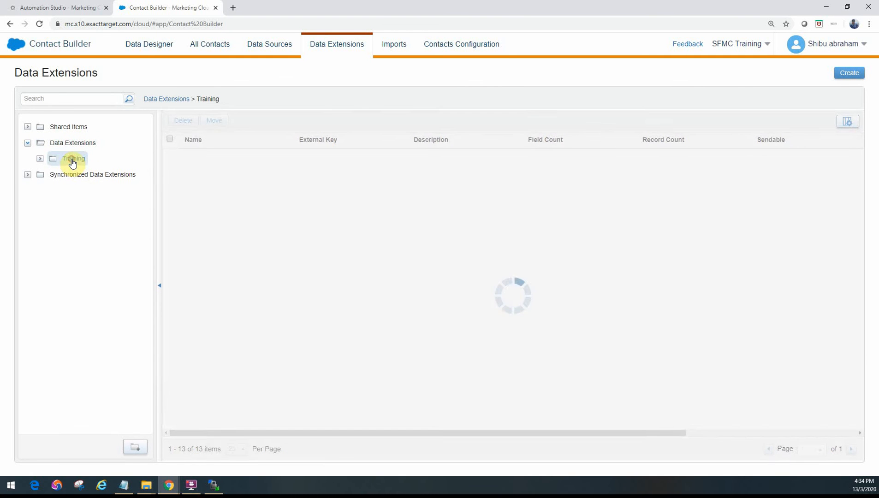
{"action": "left_click", "coordinate": [73, 158]}
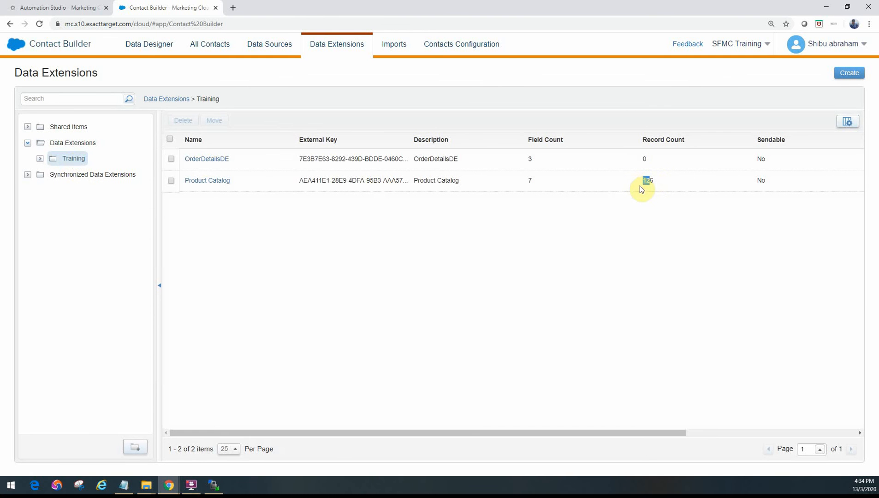
{"action": "left_click", "coordinate": [57, 7]}
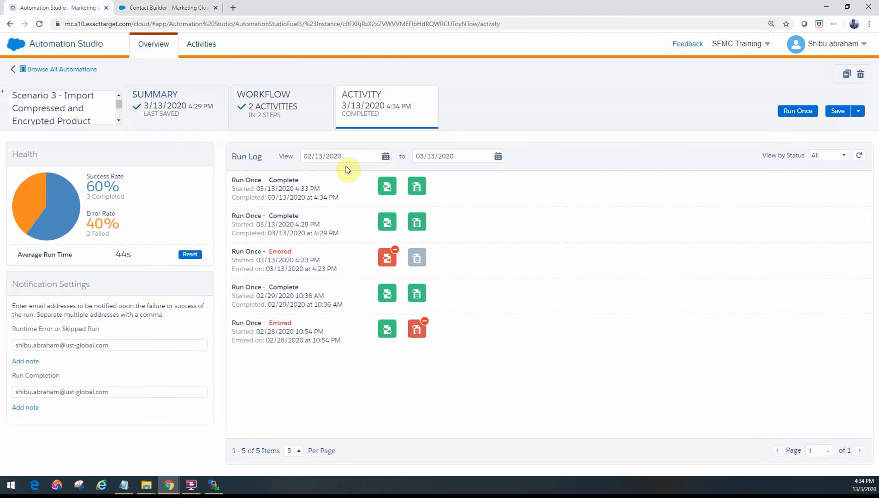
View the automation's two-step workflow canvas with its weekly schedule still paused.
{"action": "left_click", "coordinate": [282, 107]}
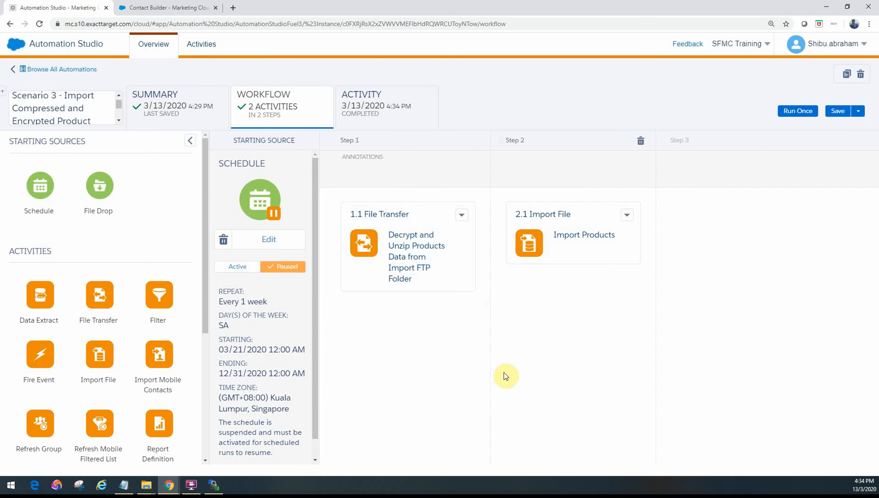
{"action": "mouse_move", "coordinate": [757, 199]}
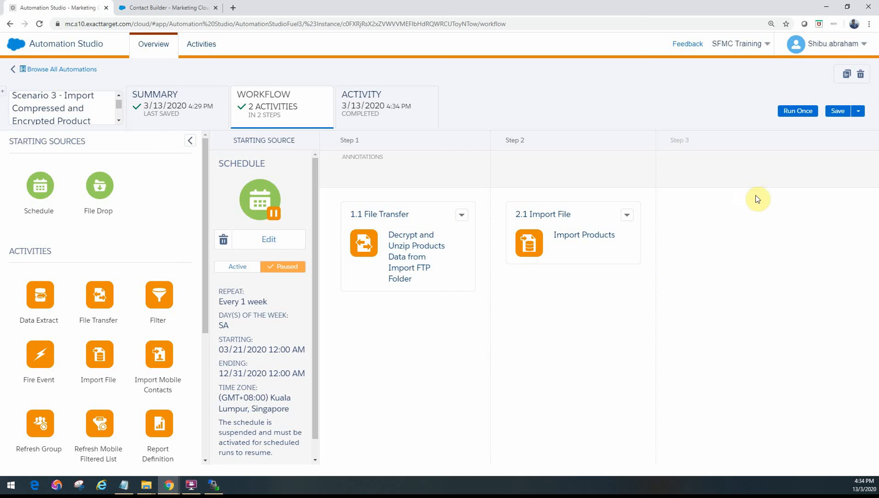
{"action": "left_click", "coordinate": [572, 232]}
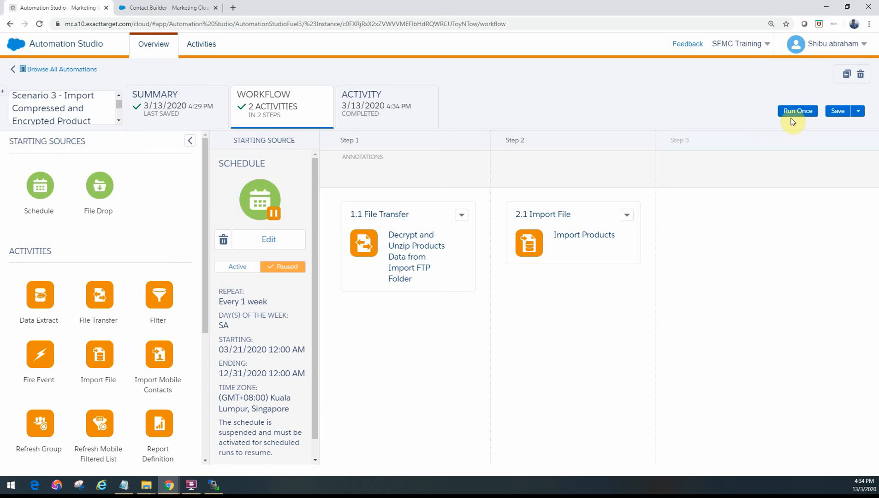
{"action": "mouse_move", "coordinate": [451, 108]}
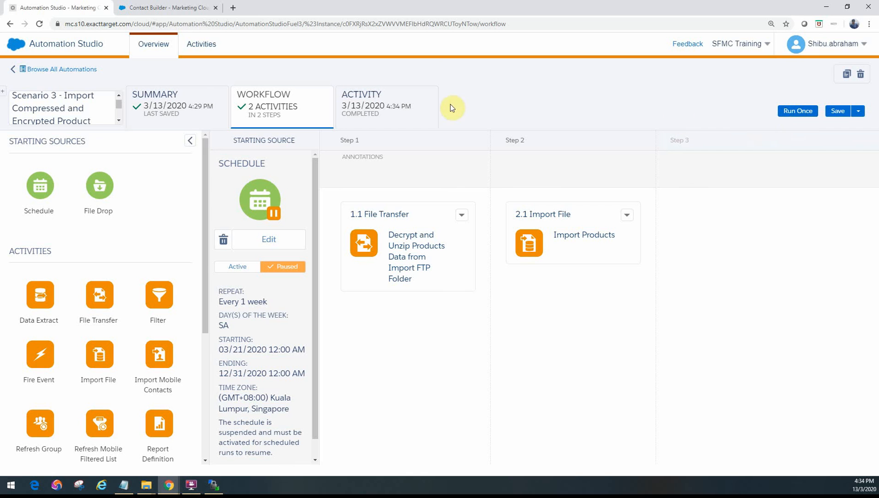
{"action": "mouse_move", "coordinate": [471, 116]}
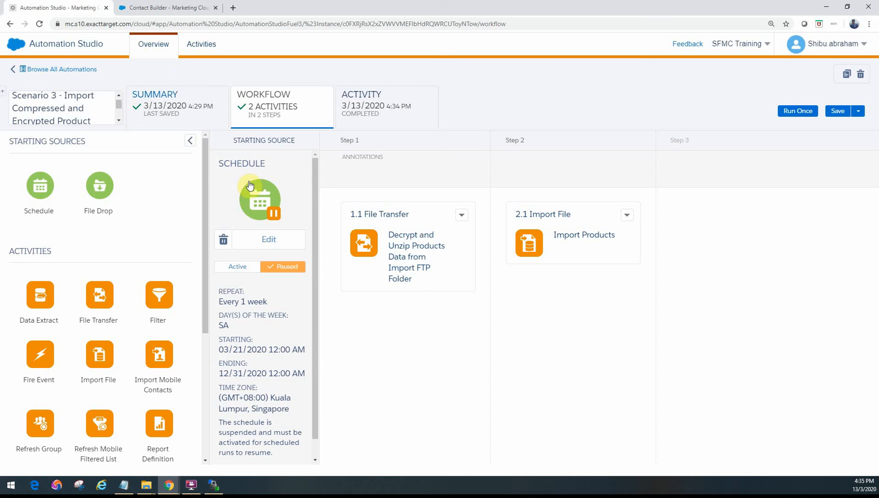
{"action": "mouse_move", "coordinate": [263, 197]}
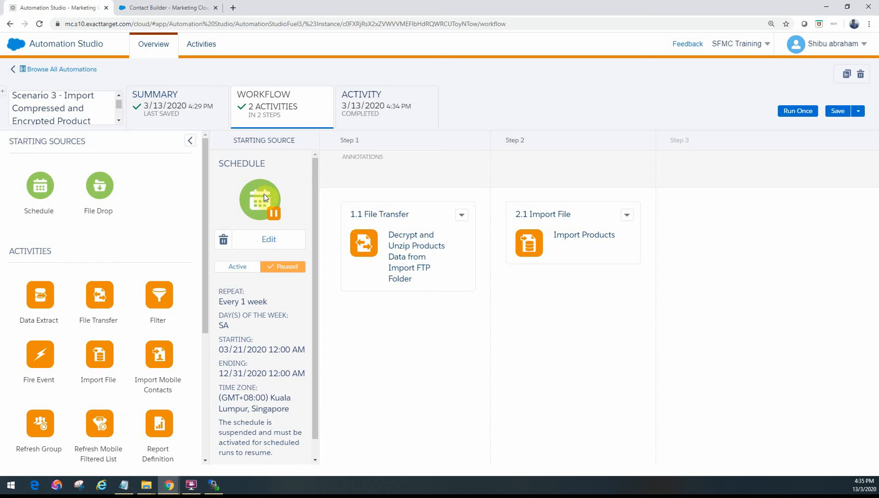